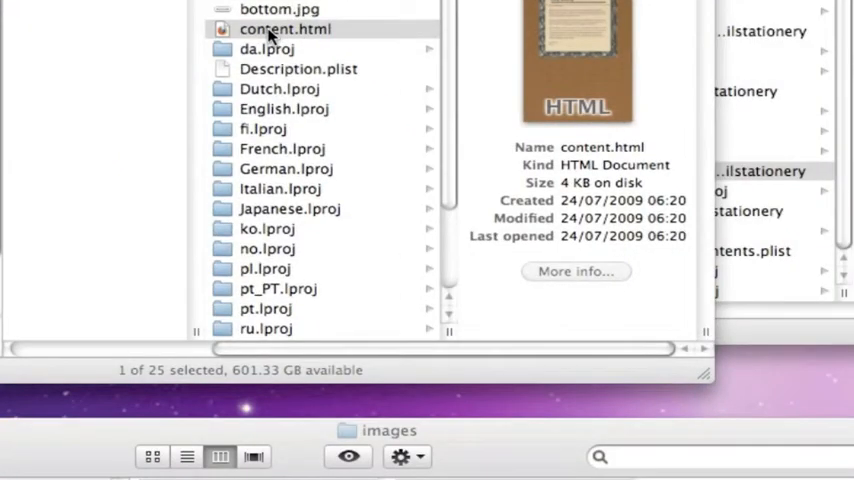
- Open content.html with TextWrangler from the Finder context menu
{"action": "right_click", "coordinate": [284, 28]}
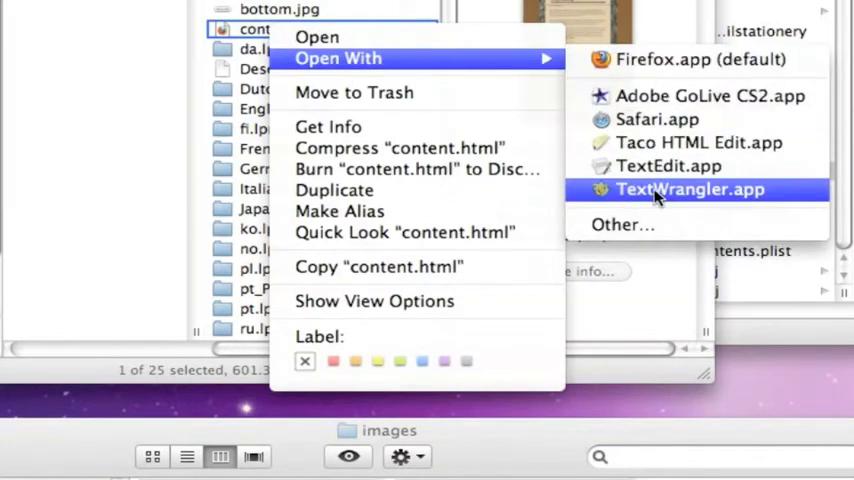
{"action": "left_click", "coordinate": [688, 188]}
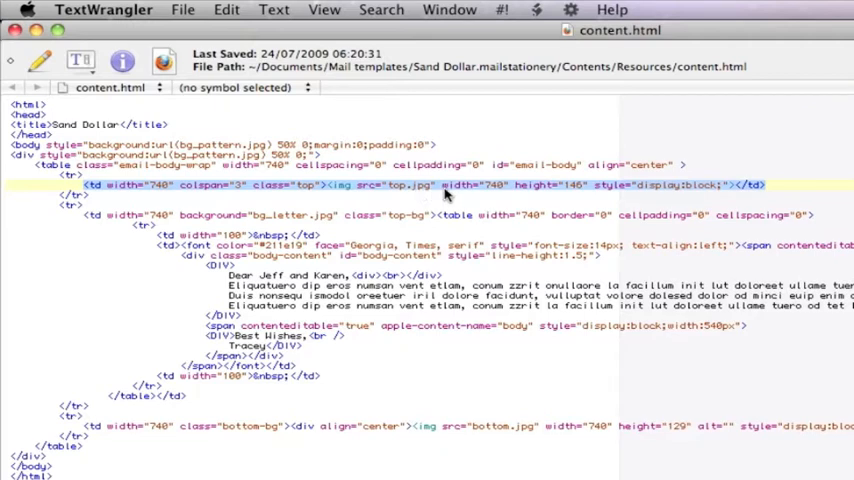
{"action": "mouse_move", "coordinate": [504, 194]}
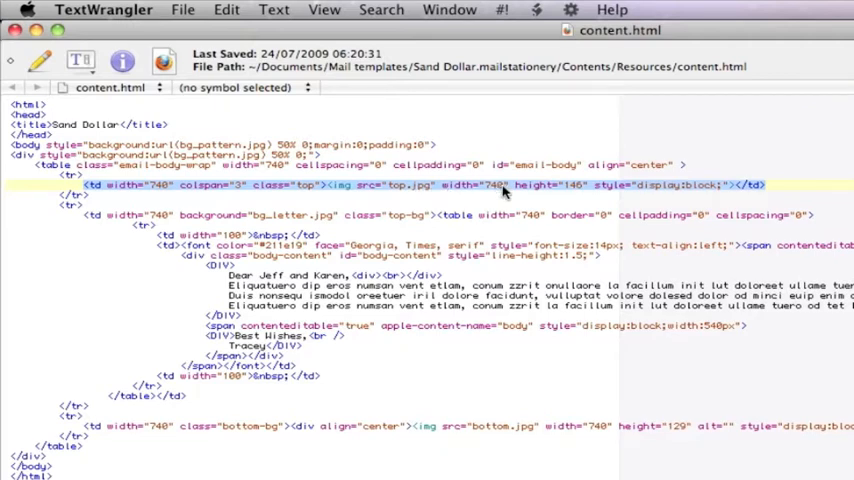
{"action": "mouse_move", "coordinate": [584, 196]}
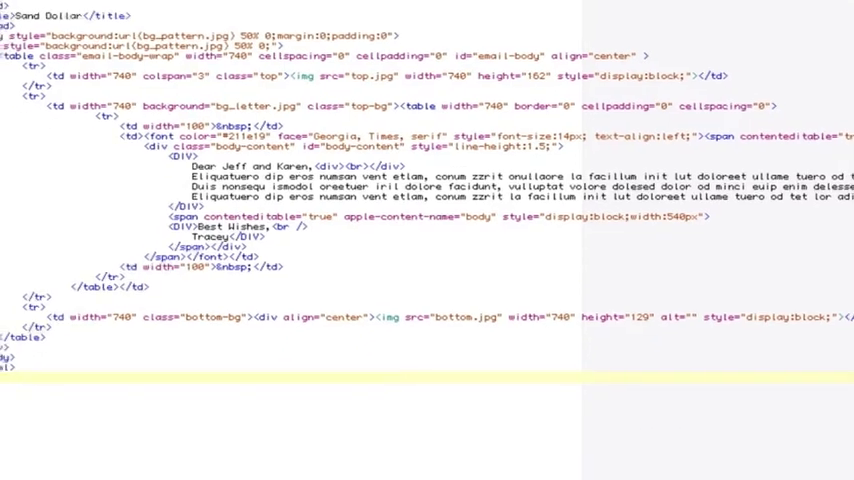
- Scroll the HTML source down to the top.jpg and bottom.jpg image height attributes
{"action": "scroll", "scroll_direction": "down", "scroll_amount": 3}
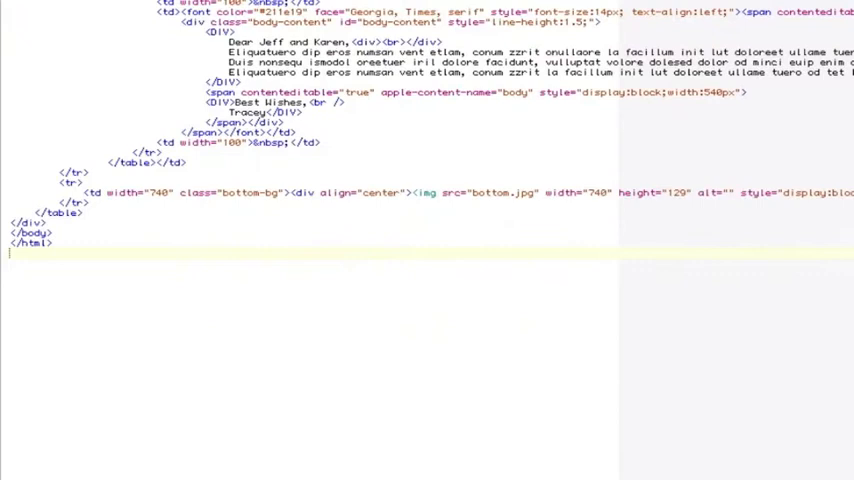
{"action": "mouse_move", "coordinate": [212, 188]}
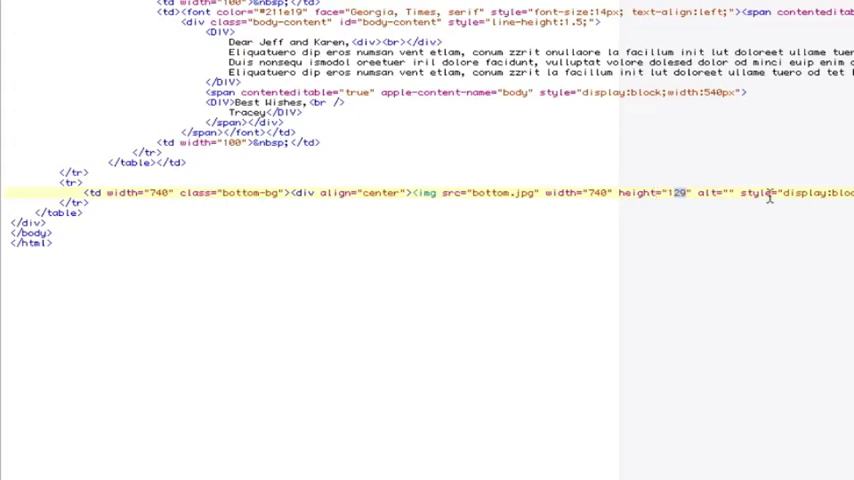
{"action": "mouse_move", "coordinate": [808, 164]}
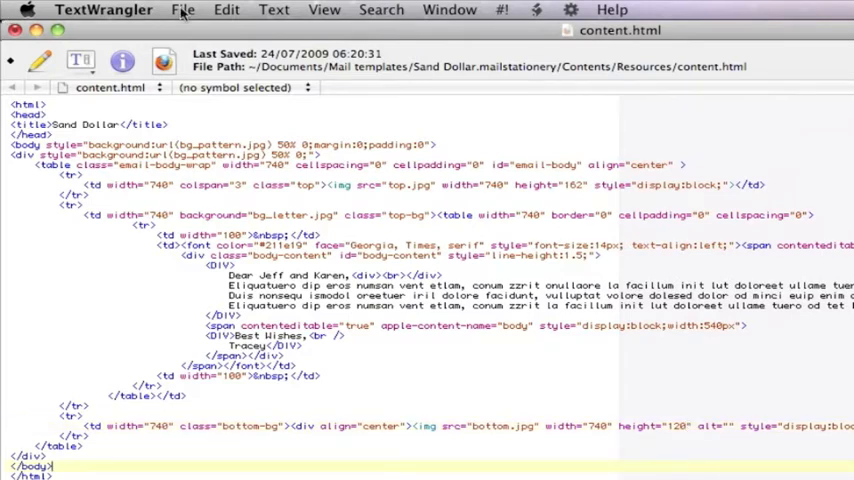
- Save the edited content.html and close the document
{"action": "left_click", "coordinate": [184, 8]}
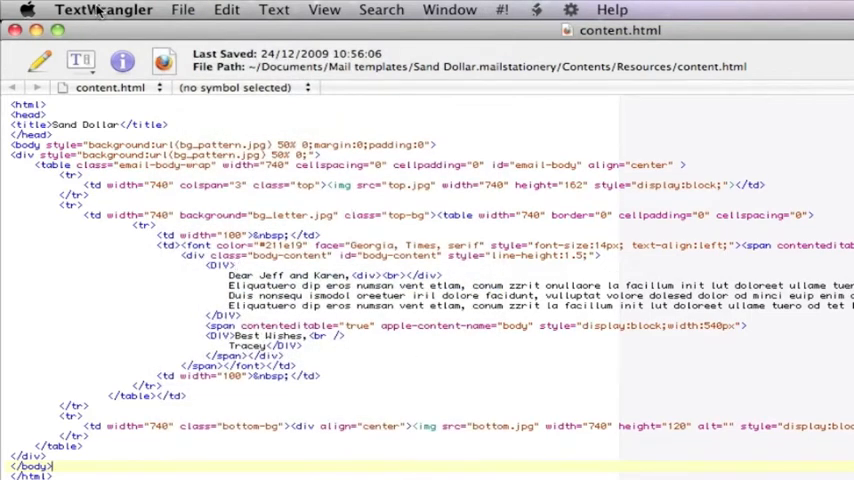
{"action": "left_click", "coordinate": [104, 8]}
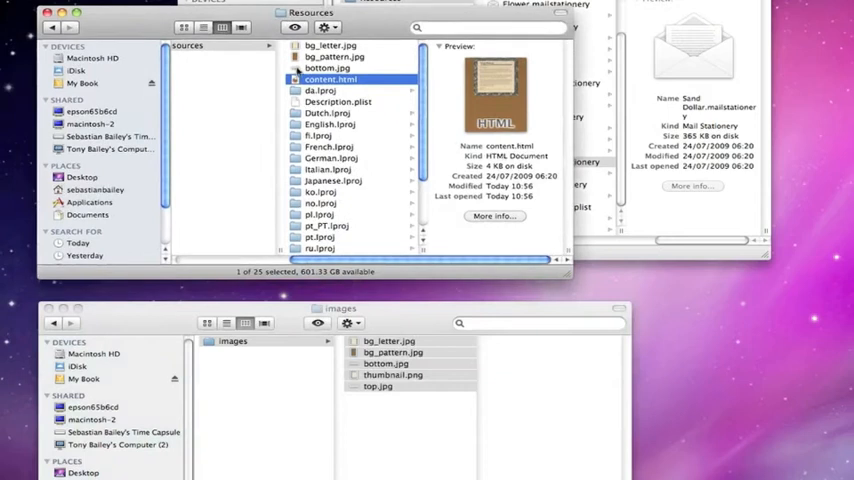
{"action": "mouse_move", "coordinate": [456, 144]}
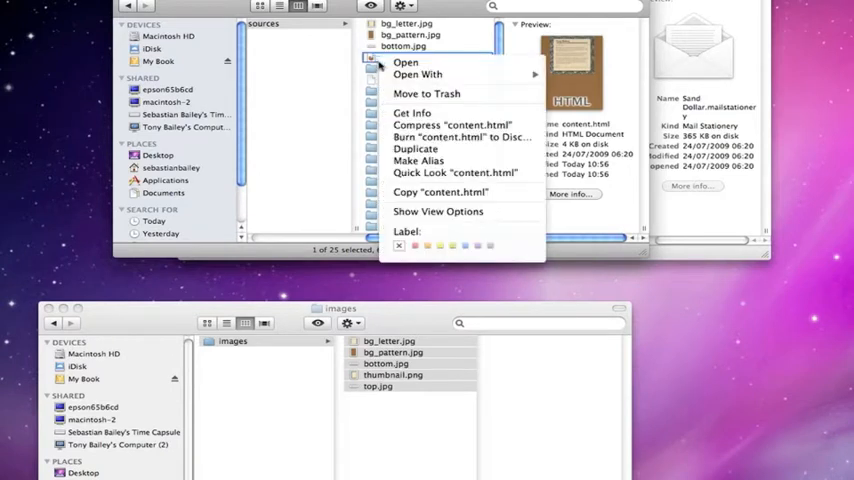
- Show the Macintosh HD top level in the upper Finder window
{"action": "left_click", "coordinate": [404, 56]}
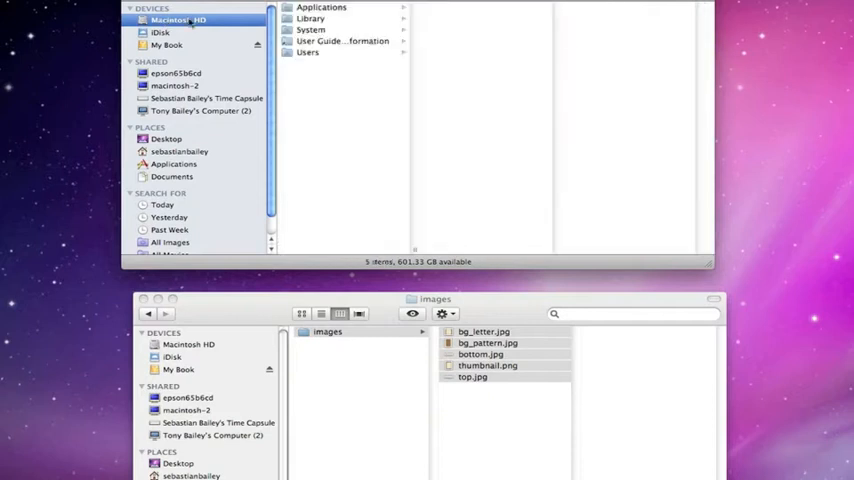
{"action": "mouse_move", "coordinate": [292, 32]}
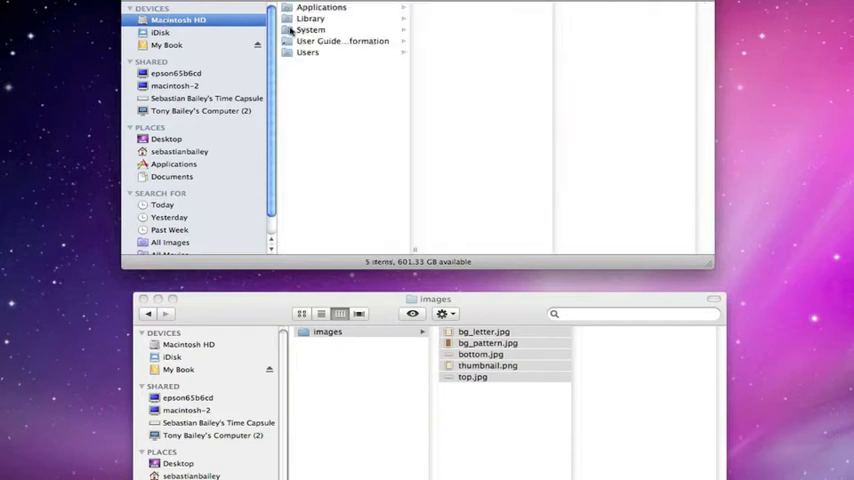
- Navigate Library down to Mail's Stationery Resources and select Sand Dollar.mailstationery
{"action": "left_click", "coordinate": [310, 18]}
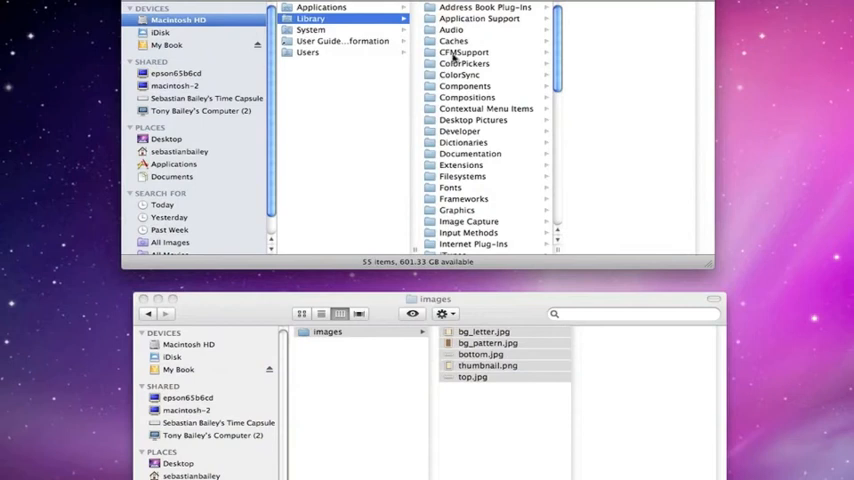
{"action": "left_click", "coordinate": [478, 18]}
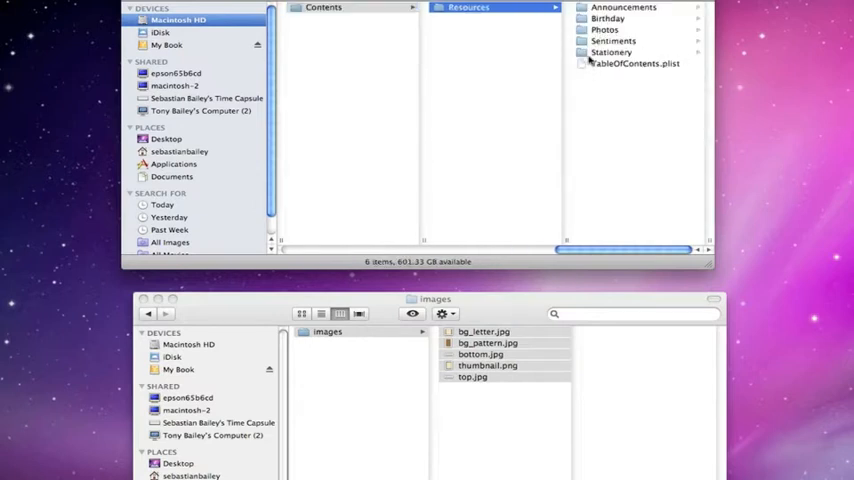
{"action": "left_click", "coordinate": [610, 52]}
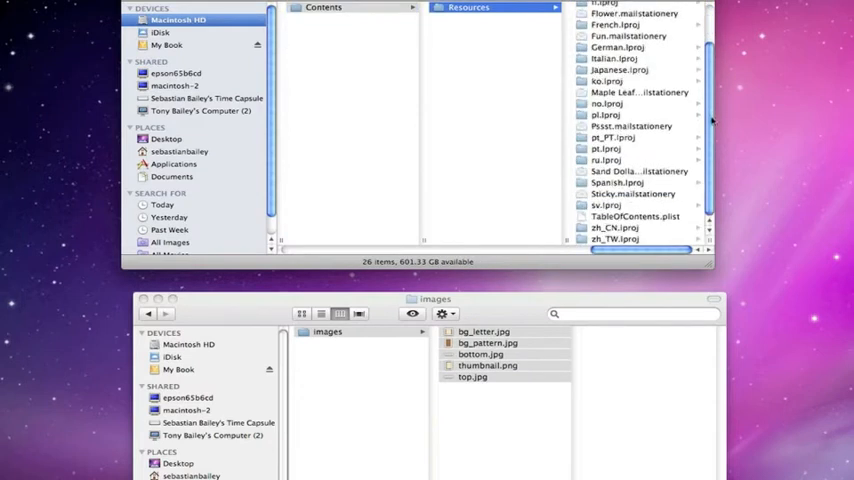
{"action": "left_click", "coordinate": [636, 172]}
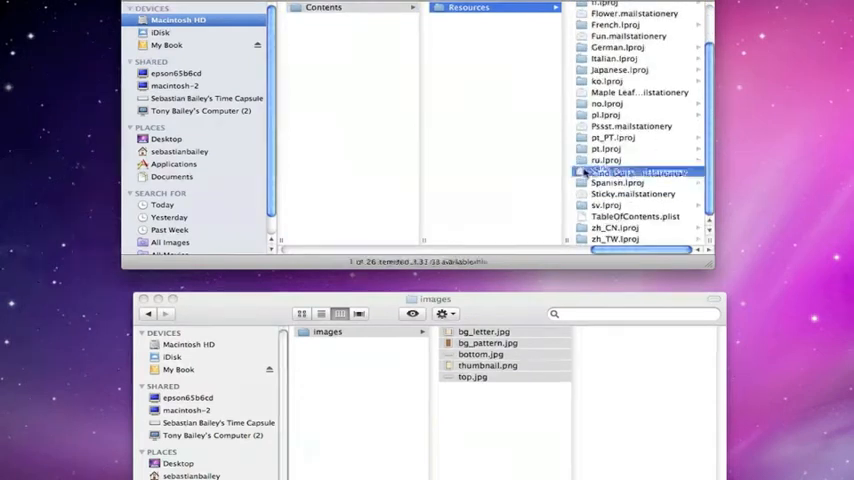
{"action": "left_click", "coordinate": [490, 172]}
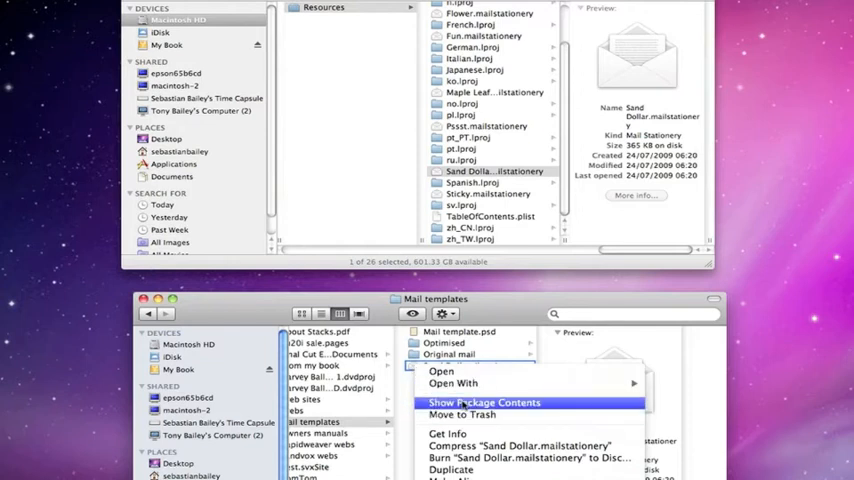
- Show the customized Sand Dollar package contents and select its Resources files, including bg_pattern.jpg
{"action": "left_click", "coordinate": [484, 402]}
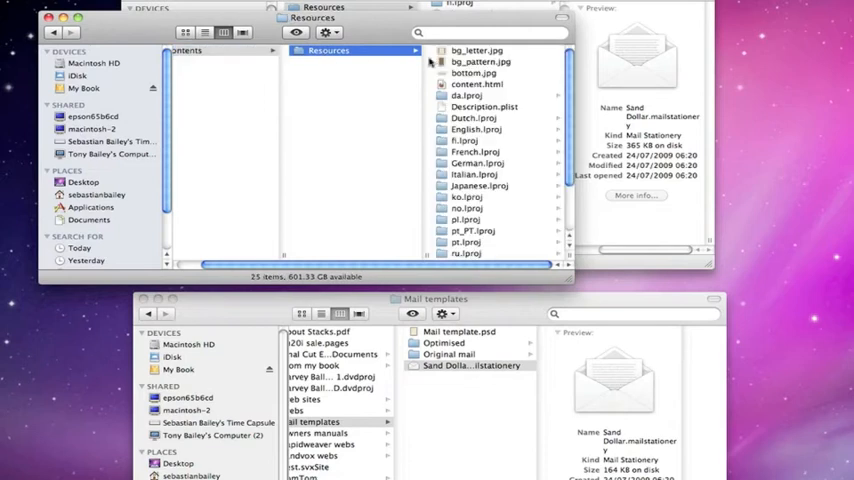
{"action": "left_click", "coordinate": [476, 50]}
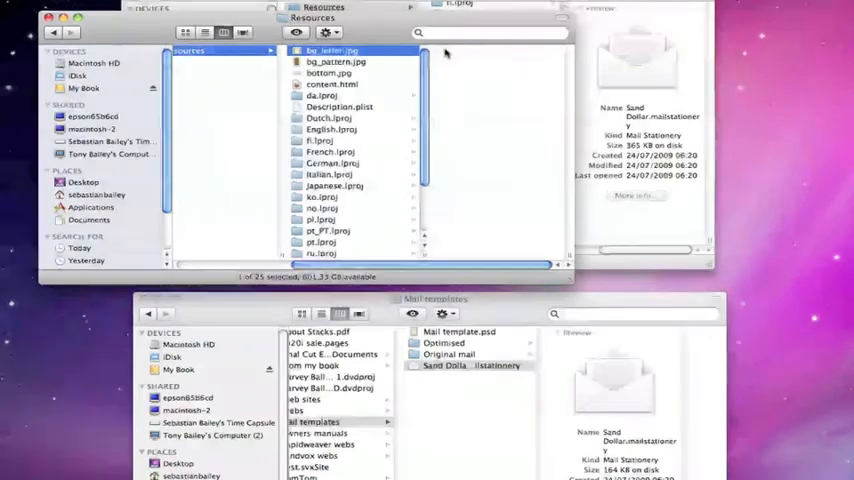
{"action": "left_click", "coordinate": [336, 60]}
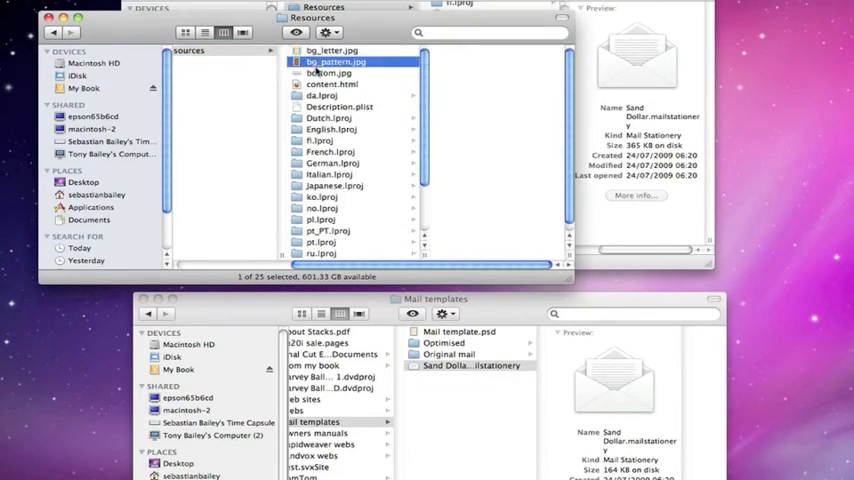
{"action": "left_click", "coordinate": [332, 84]}
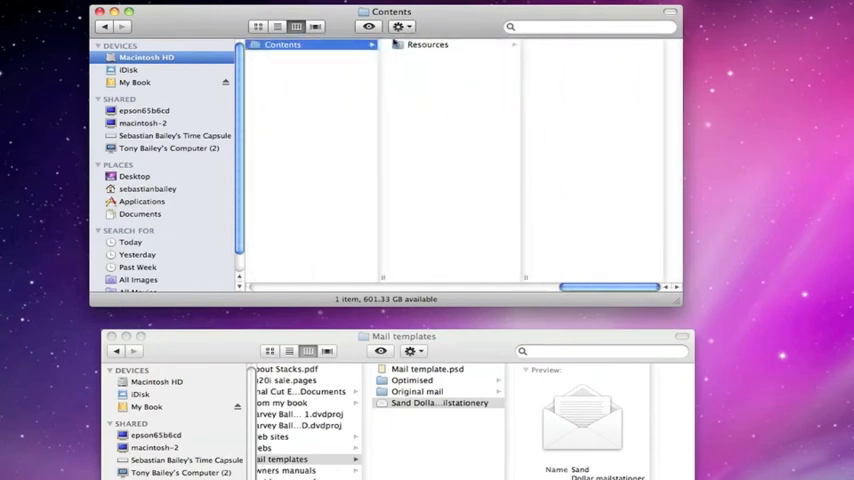
- Paste the customized stationery into Mail's Resources folder, replacing the built-in Sand Dollar
{"action": "left_click", "coordinate": [428, 44]}
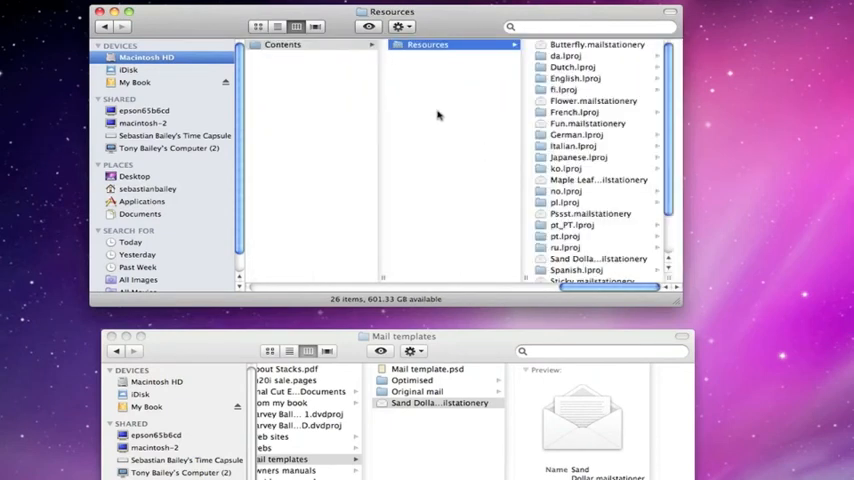
{"action": "right_click", "coordinate": [436, 116]}
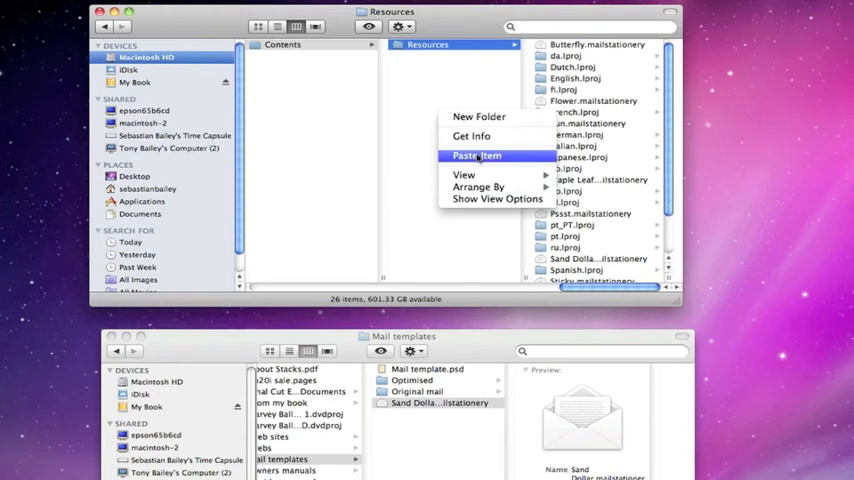
{"action": "left_click", "coordinate": [476, 156]}
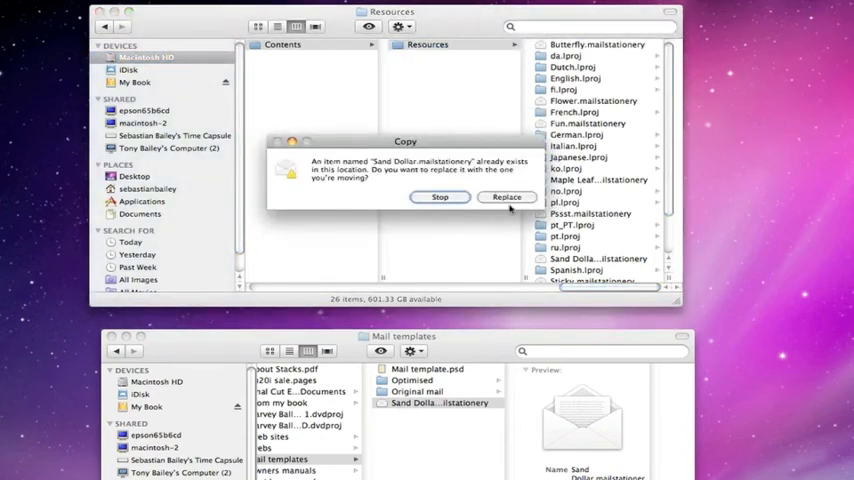
{"action": "left_click", "coordinate": [508, 196]}
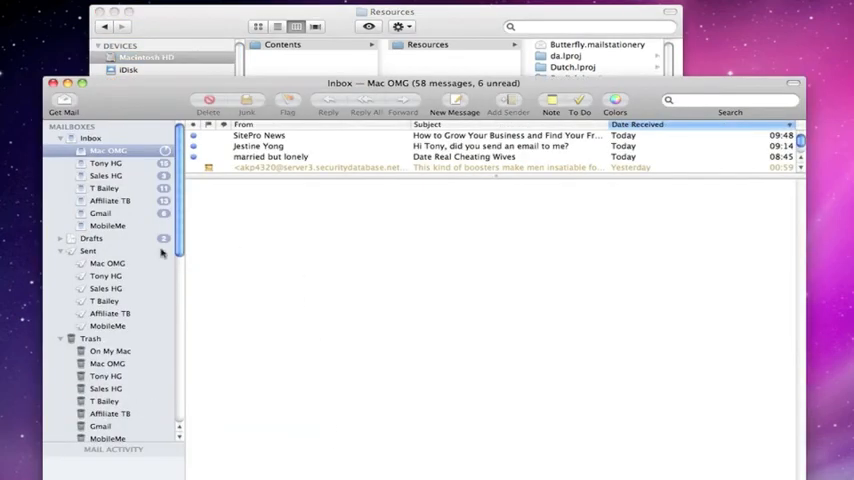
- Create a new Mail message and apply the Sand Dollar stationery from the Stationery category
{"action": "left_click", "coordinate": [456, 100]}
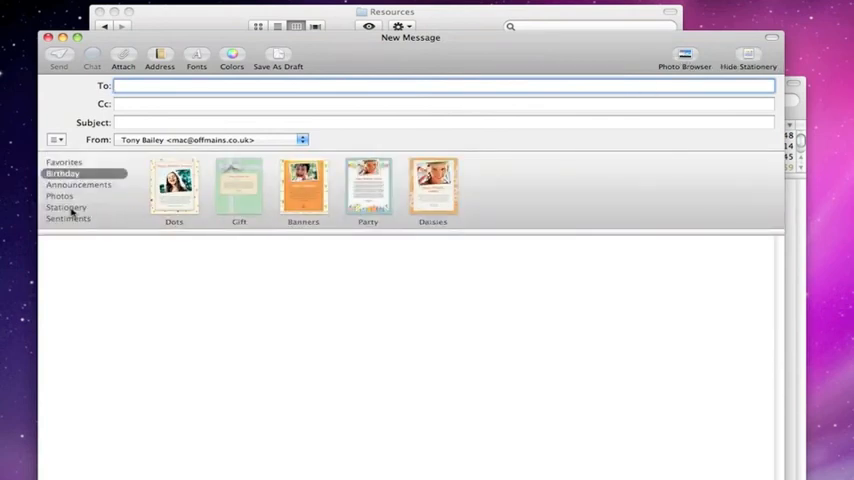
{"action": "left_click", "coordinate": [68, 208]}
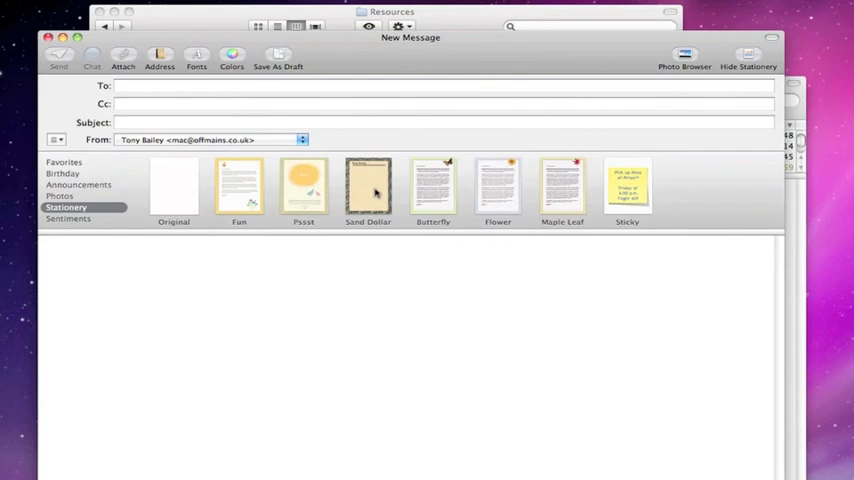
{"action": "left_click", "coordinate": [368, 188]}
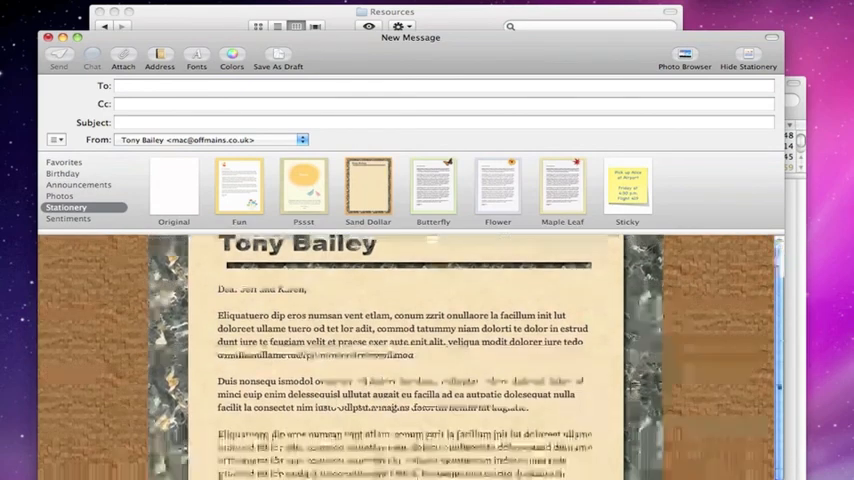